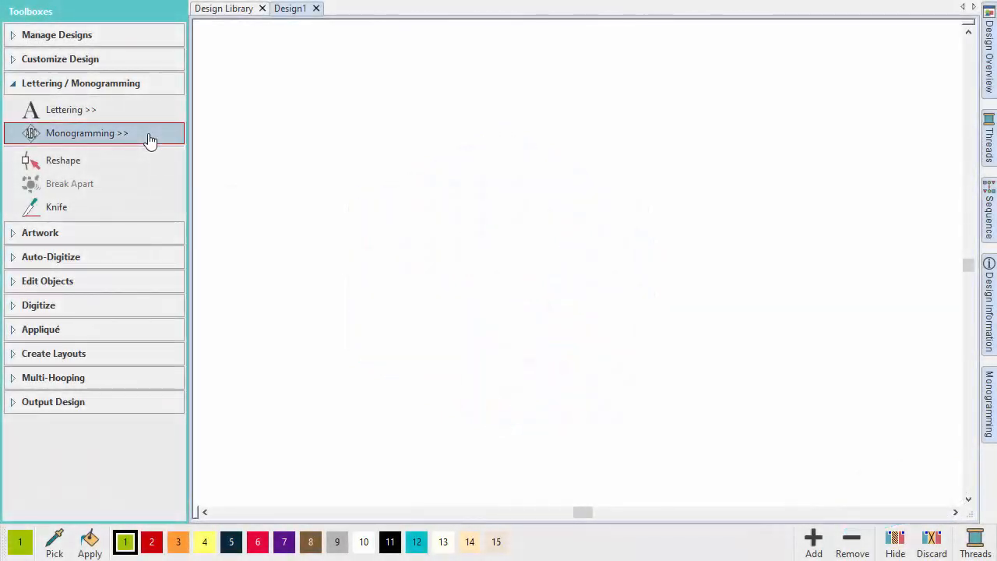
Step: Place the Style01 hexagon monogram from Monogramming and set its letters to RSA
left_click(87, 133)
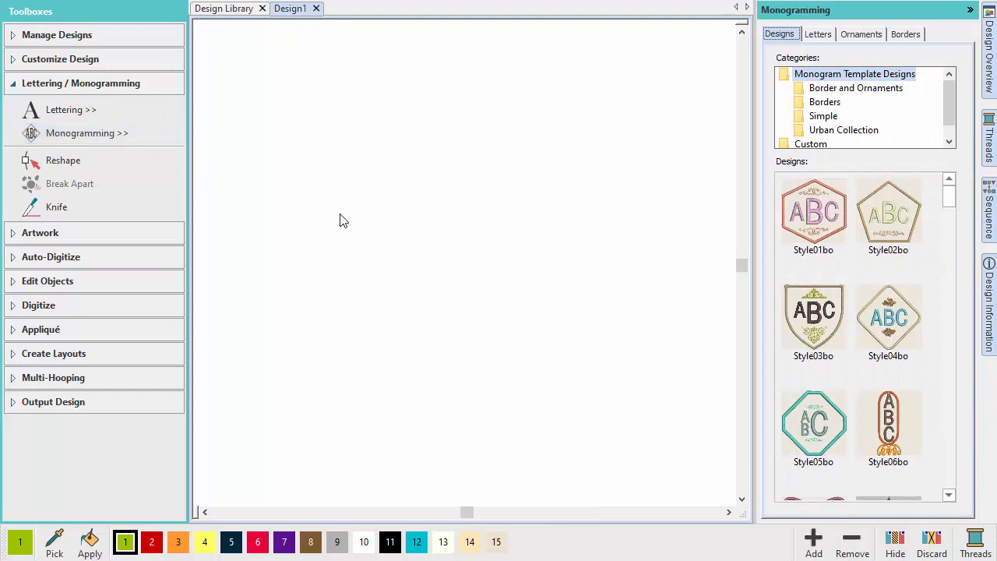
double_click(814, 210)
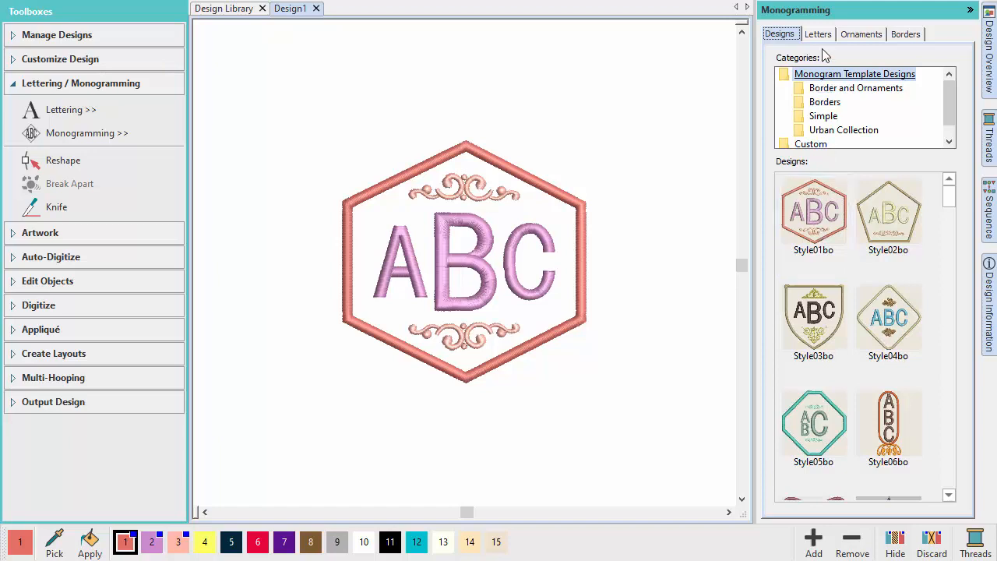
left_click(816, 34)
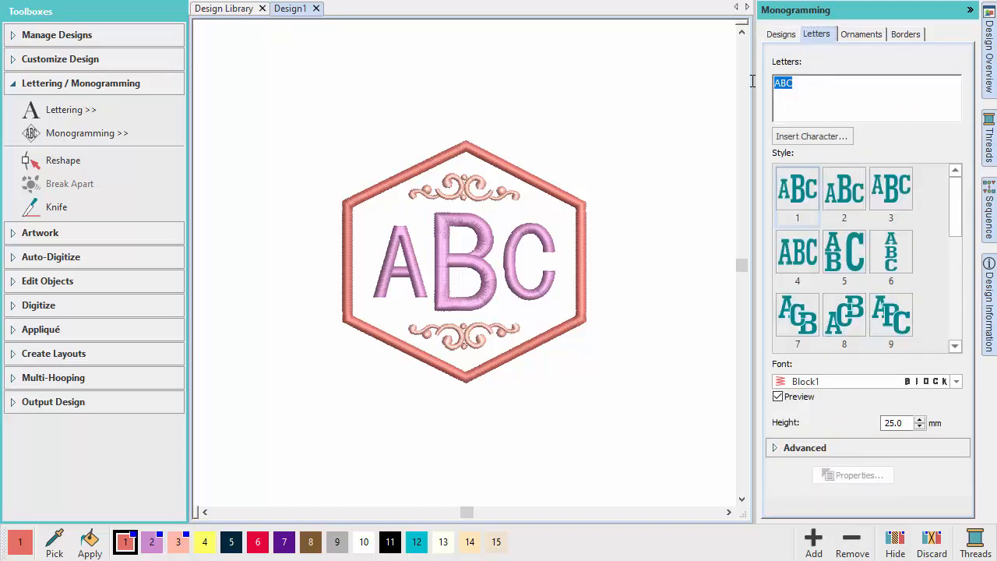
type("RSA")
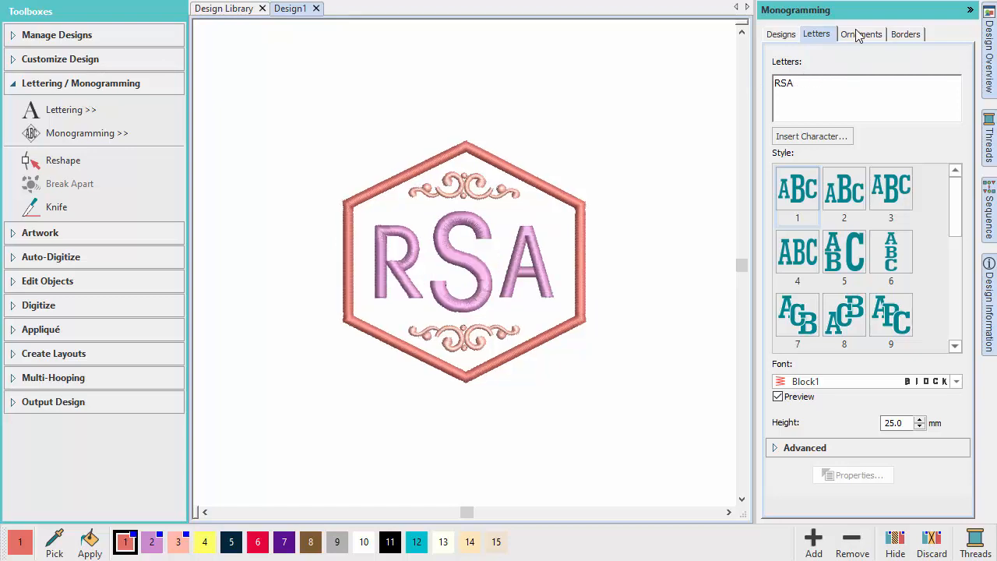
Step: Add the M059a angle motif as an ornament on both sides of the RSA letters
left_click(860, 34)
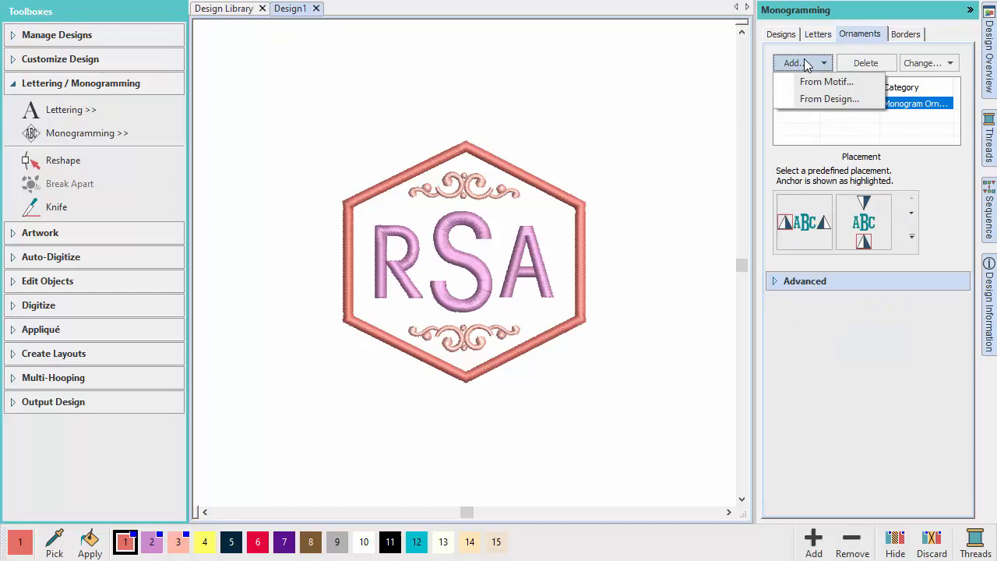
left_click(826, 81)
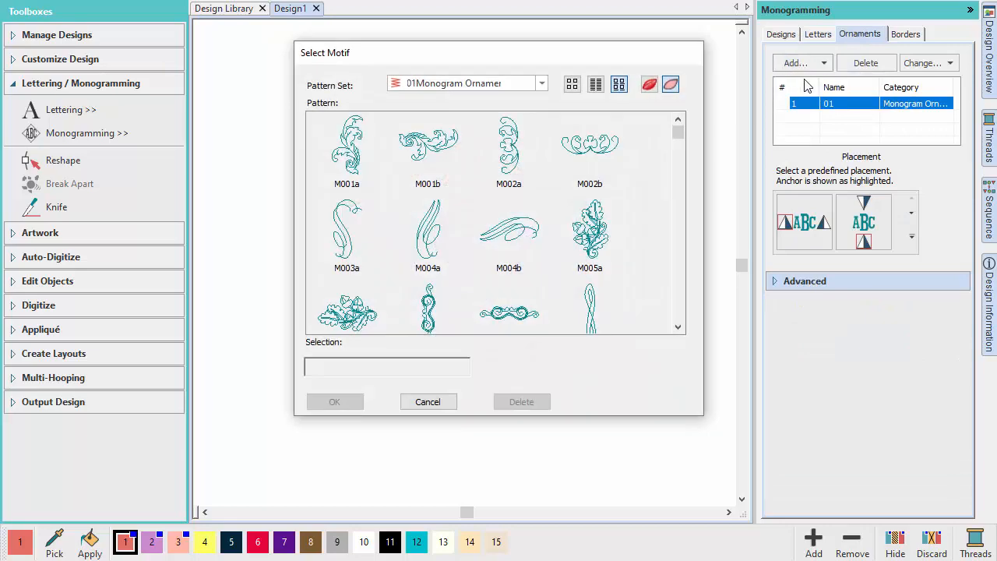
scroll("down", 3)
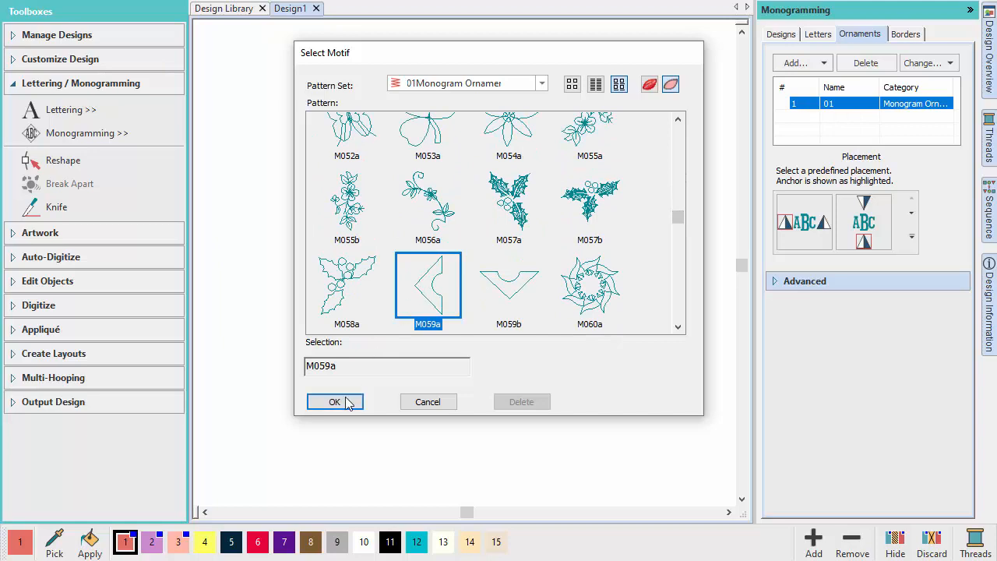
left_click(333, 402)
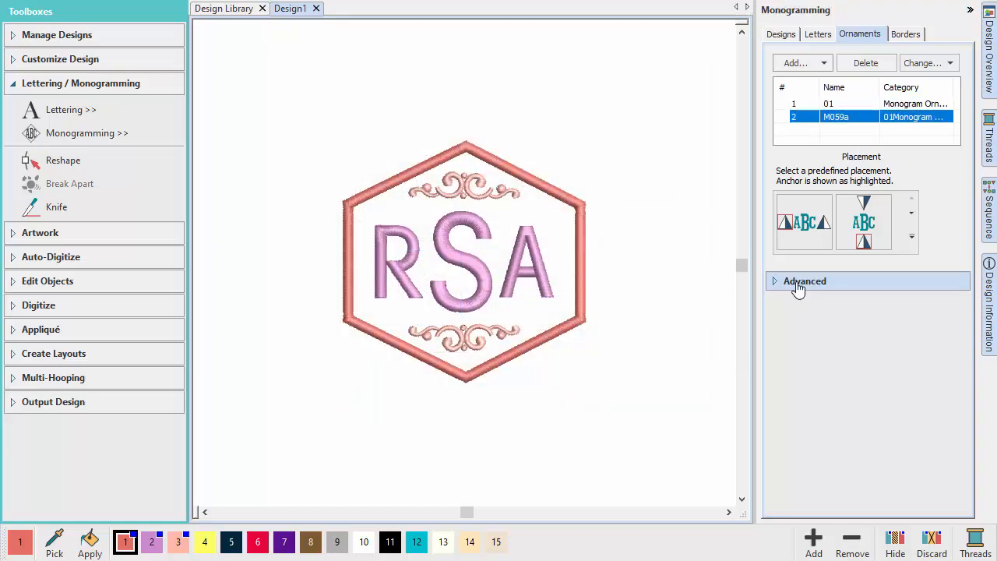
left_click(804, 280)
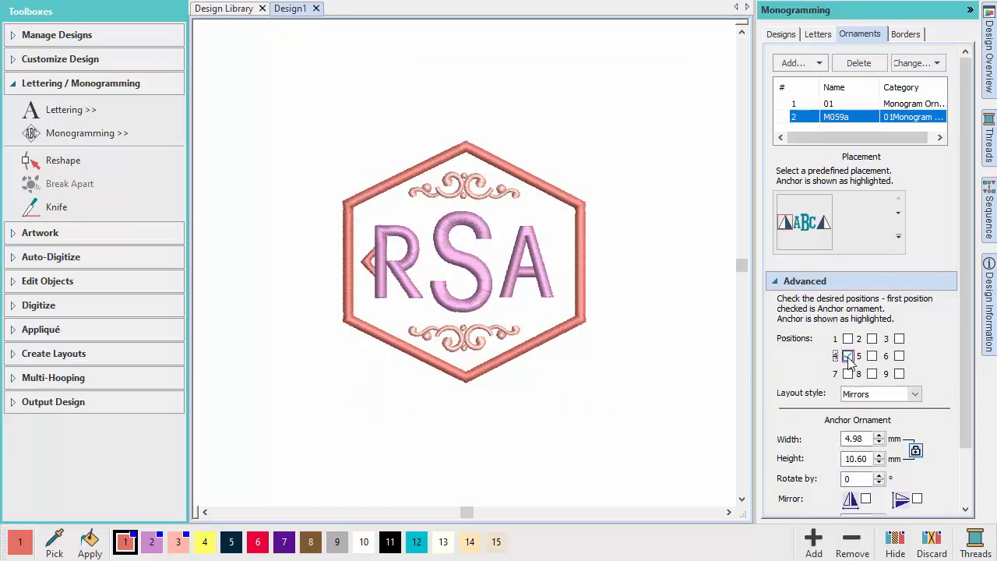
left_click(899, 356)
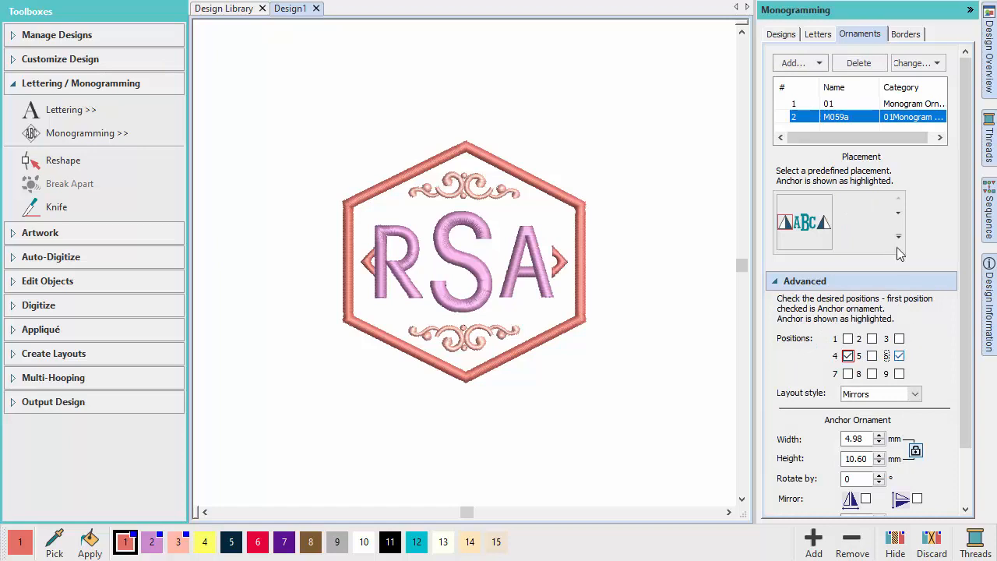
left_click(903, 34)
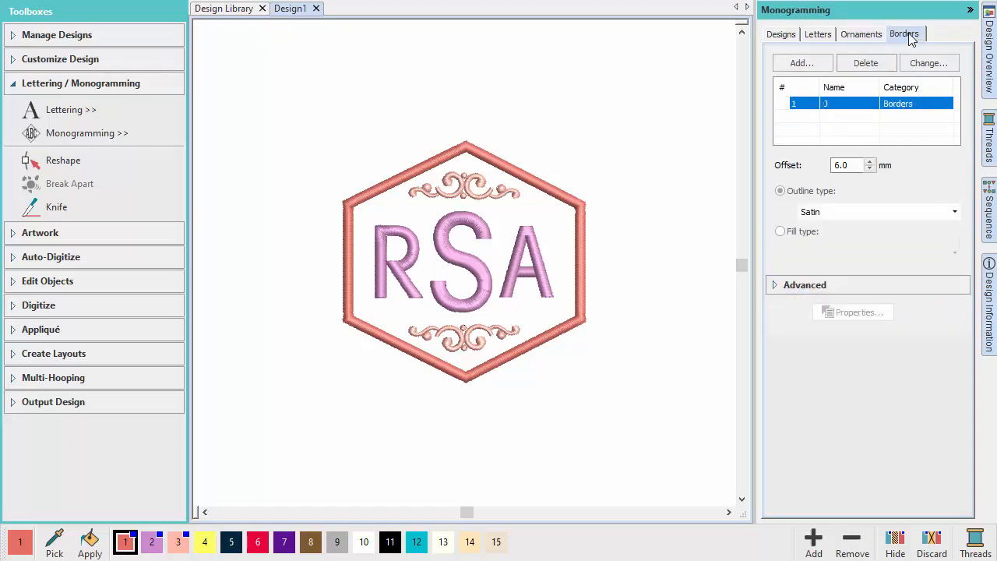
Step: Add a second hexagon border, then return to a single hexagon border
left_click(801, 62)
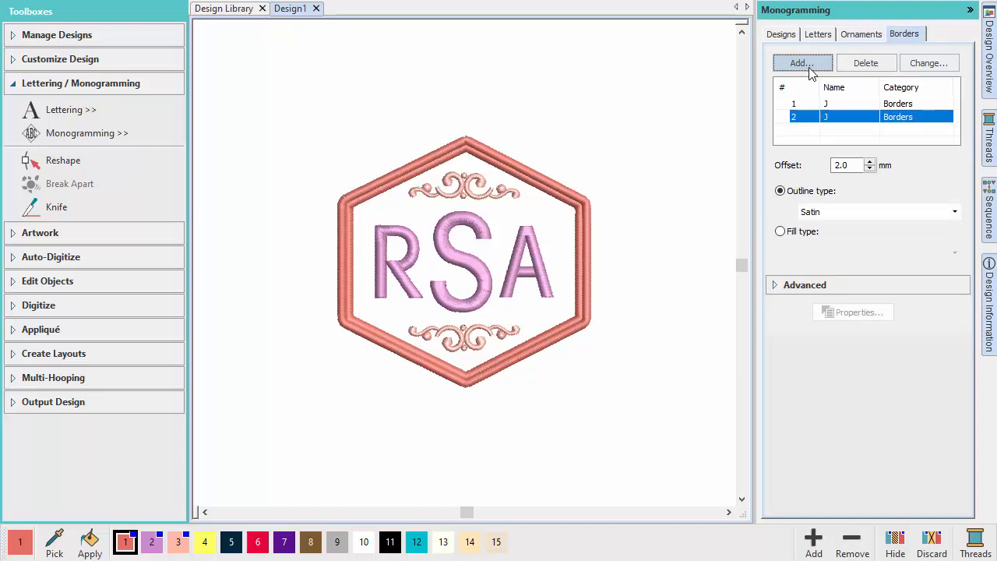
left_click(866, 63)
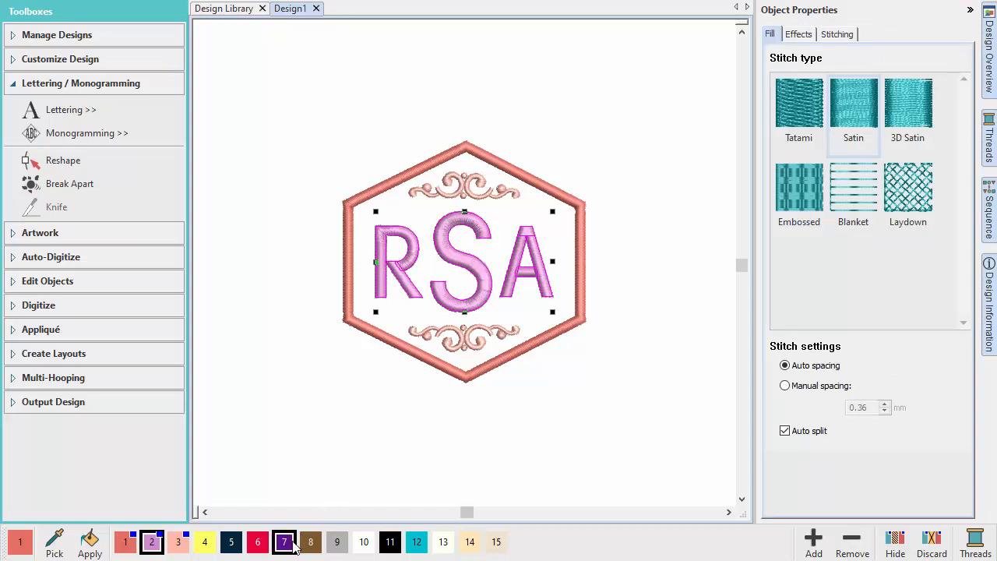
Step: Colour the letters and ornaments purple and the hexagon satin border teal
left_click(283, 542)
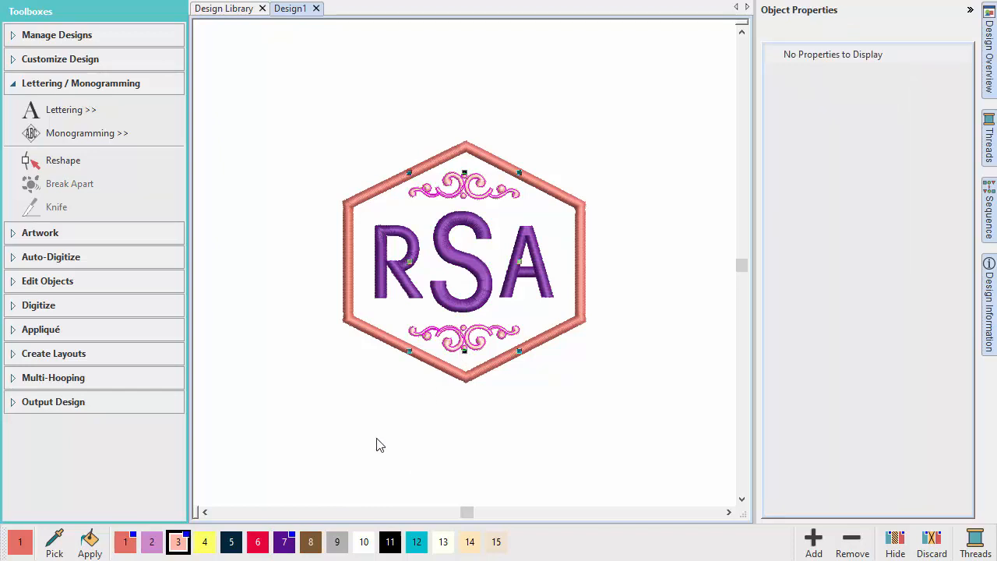
left_click(204, 542)
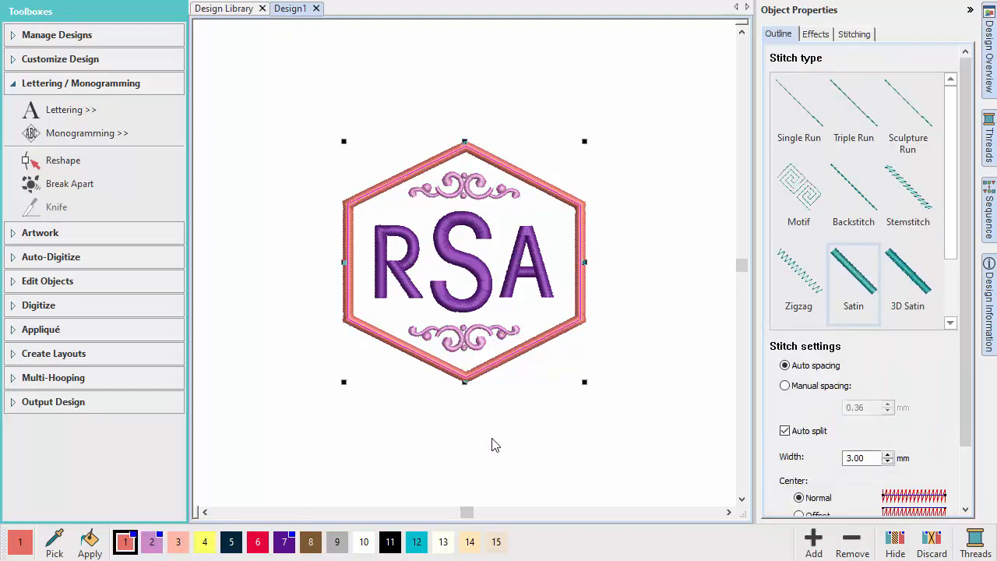
left_click(416, 542)
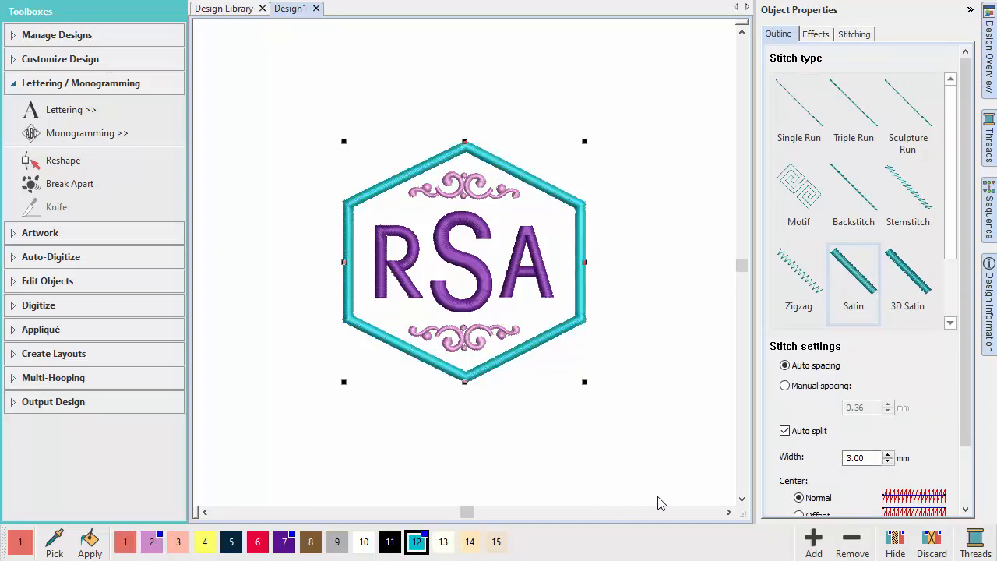
scroll("down", 3)
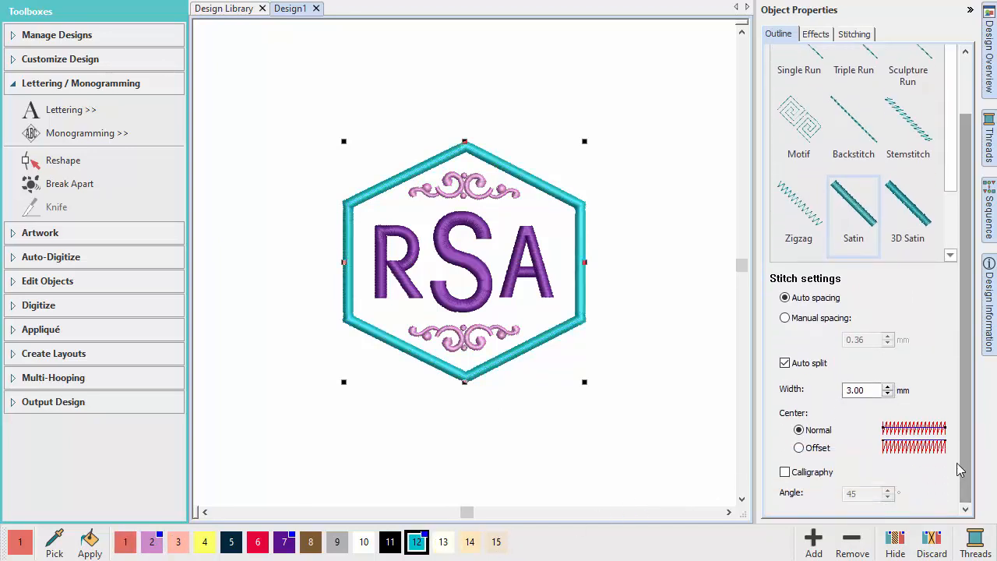